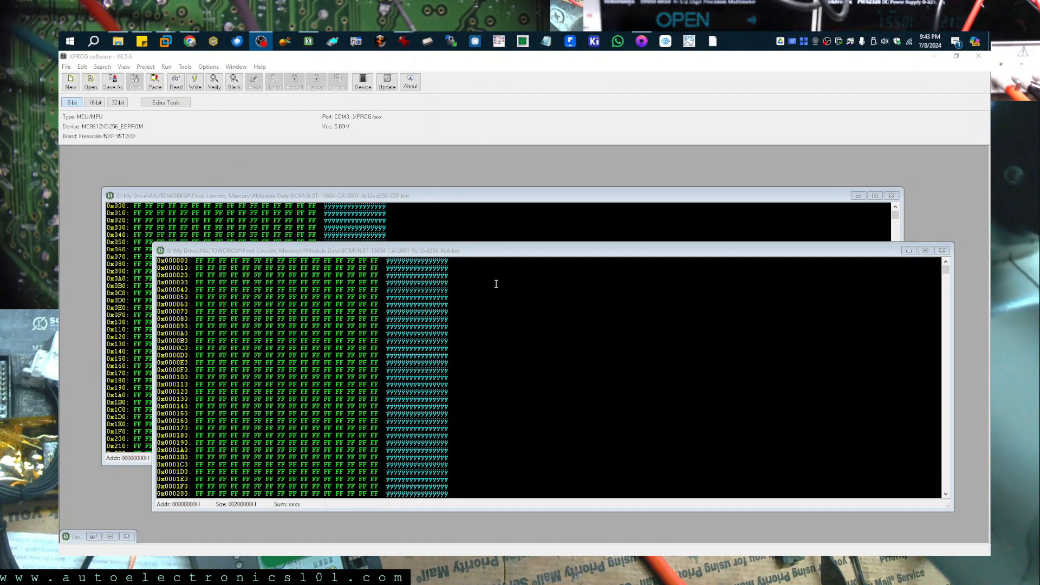
Bring the EEP file forward and select MC9S12XD256_EEPROM as the target device
{"action": "left_click", "coordinate": [362, 82]}
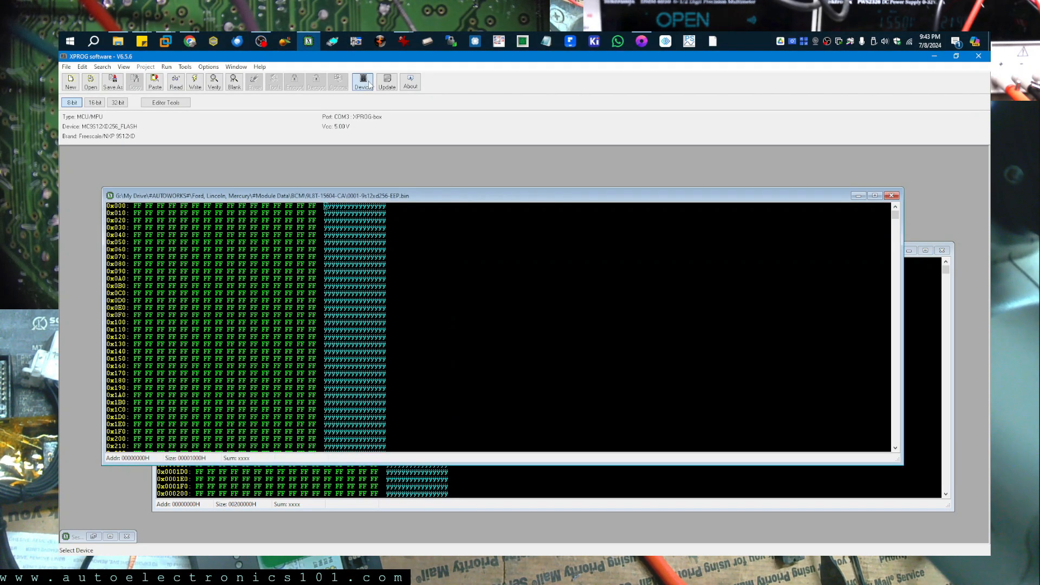
{"action": "left_click", "coordinate": [362, 81]}
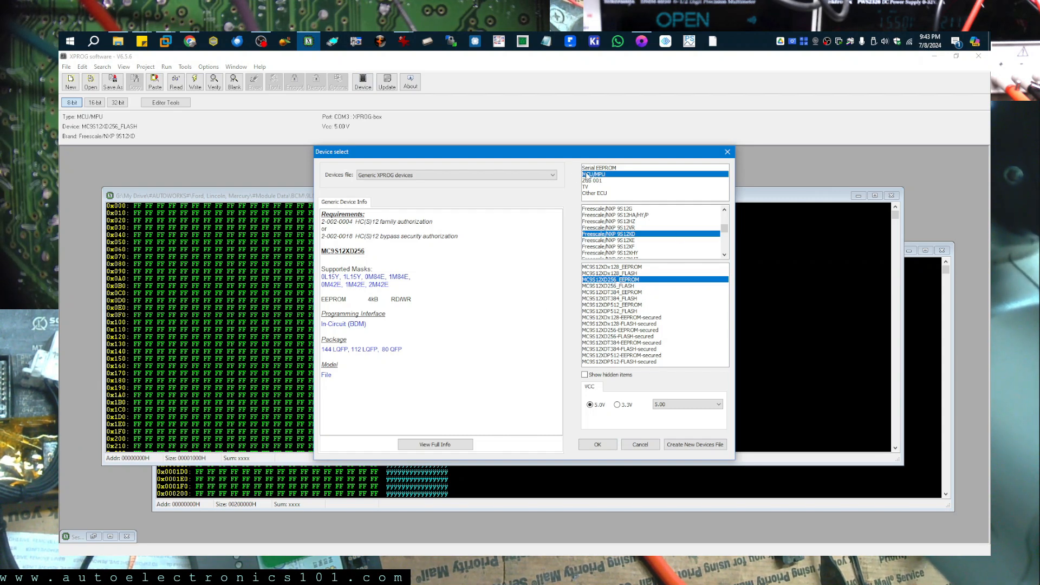
{"action": "mouse_move", "coordinate": [626, 241]}
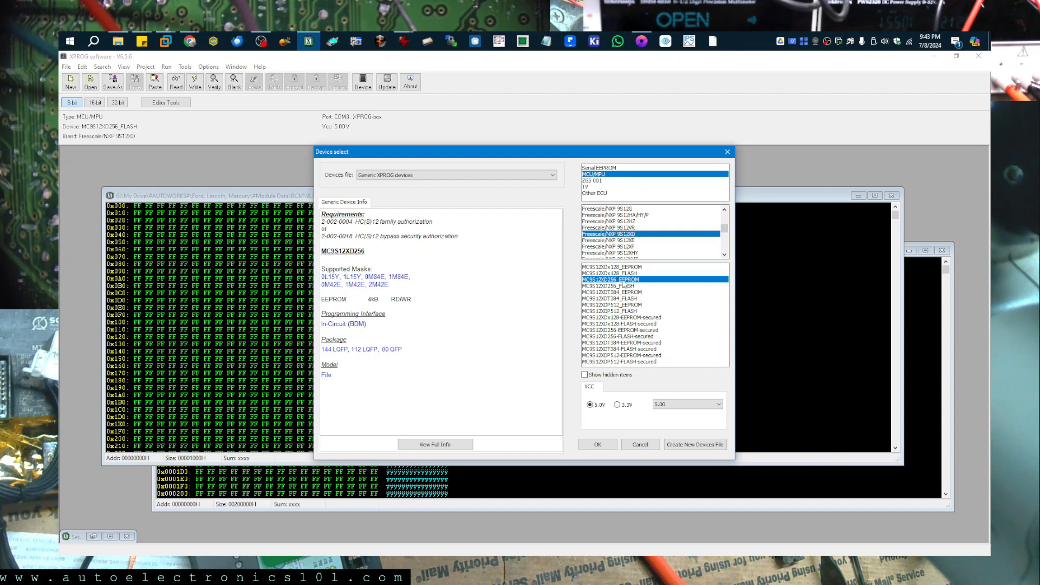
{"action": "left_click", "coordinate": [596, 444]}
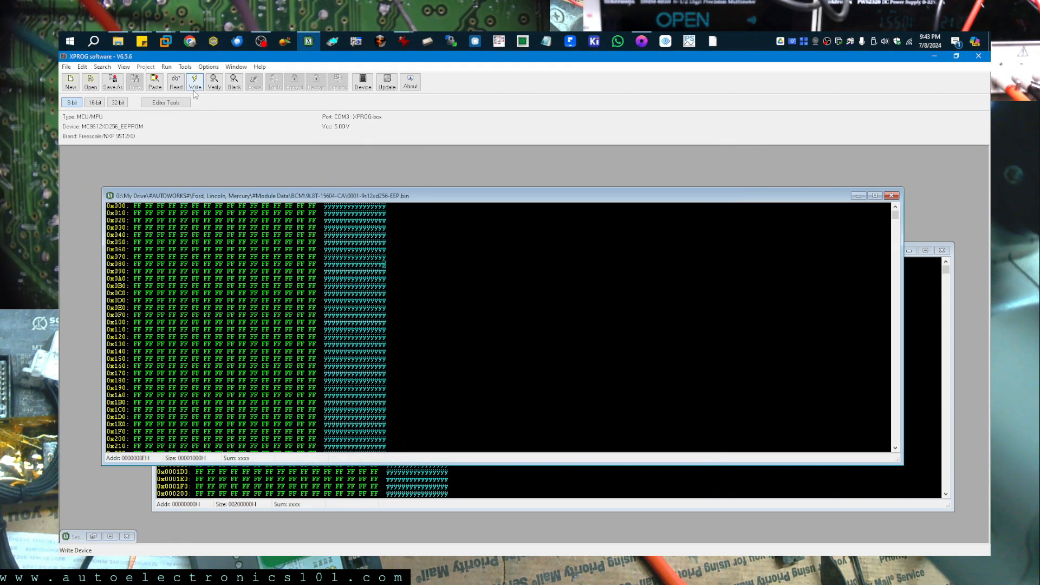
Write the EEPROM data into the MC9S12XD256 module
{"action": "left_click", "coordinate": [194, 81]}
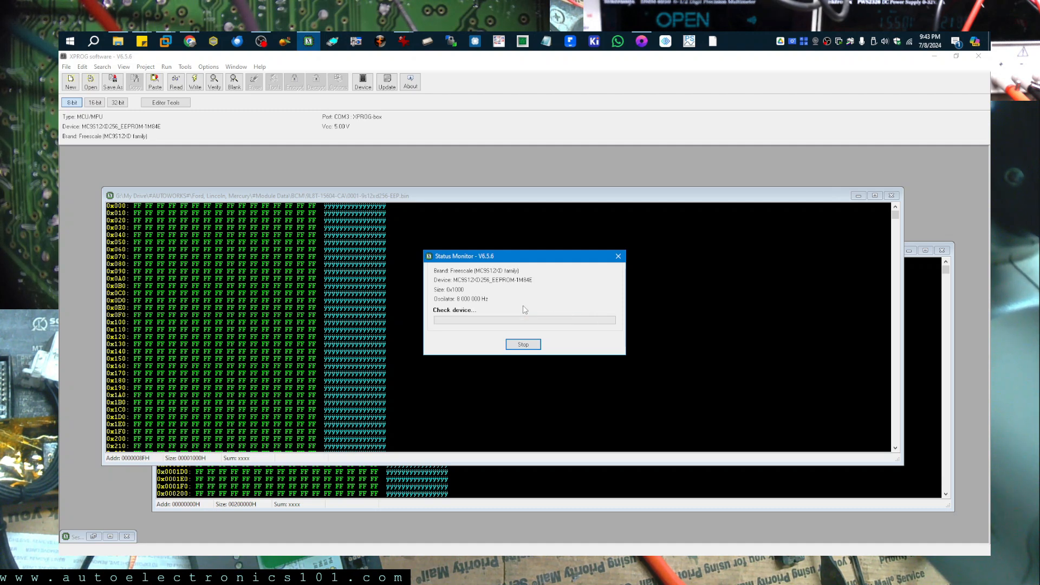
{"action": "mouse_move", "coordinate": [560, 268]}
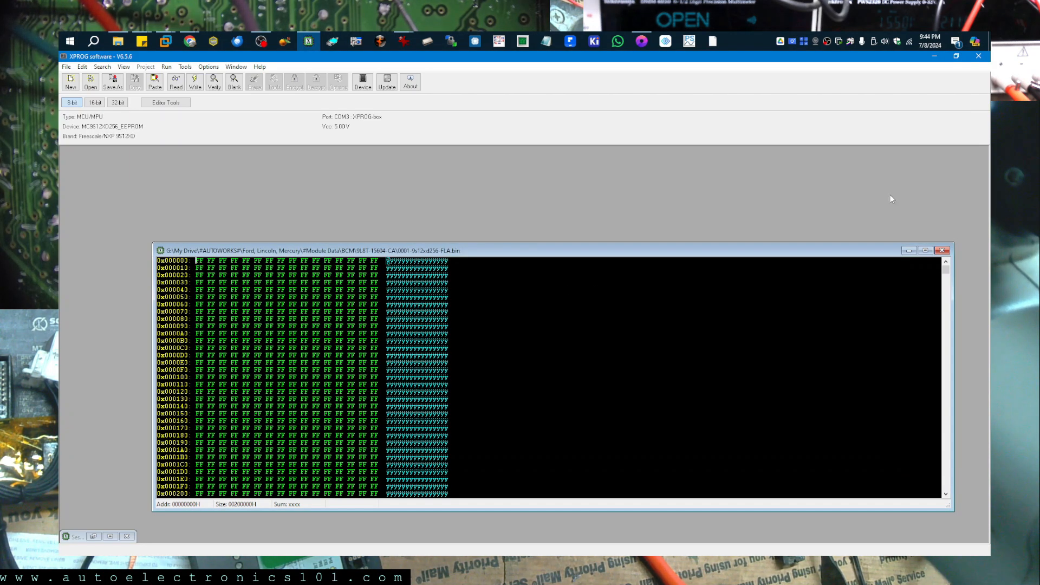
Change the target device to MC9S12XD256_FLASH
{"action": "left_click", "coordinate": [362, 81]}
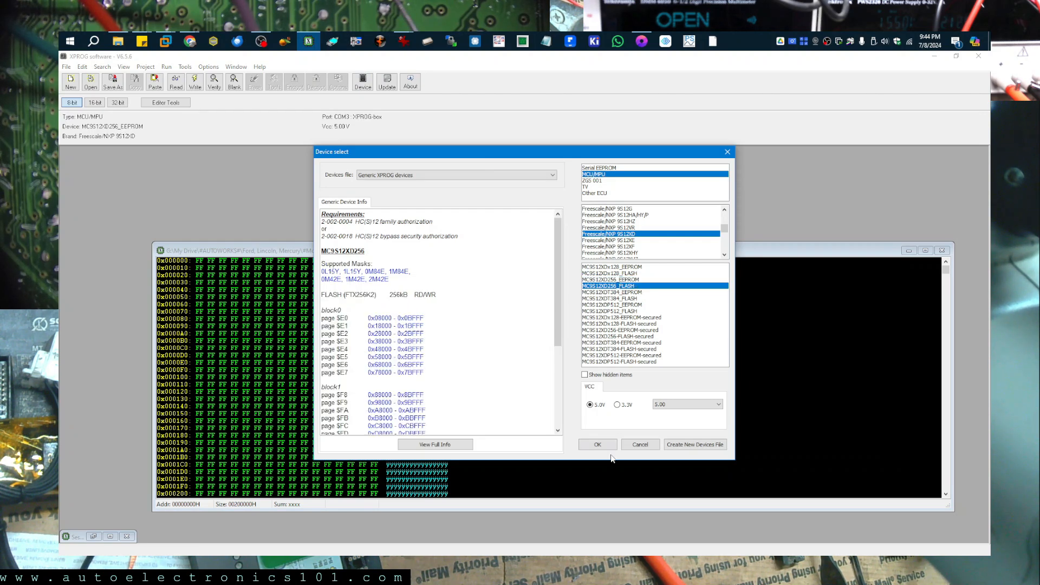
{"action": "left_click", "coordinate": [596, 445]}
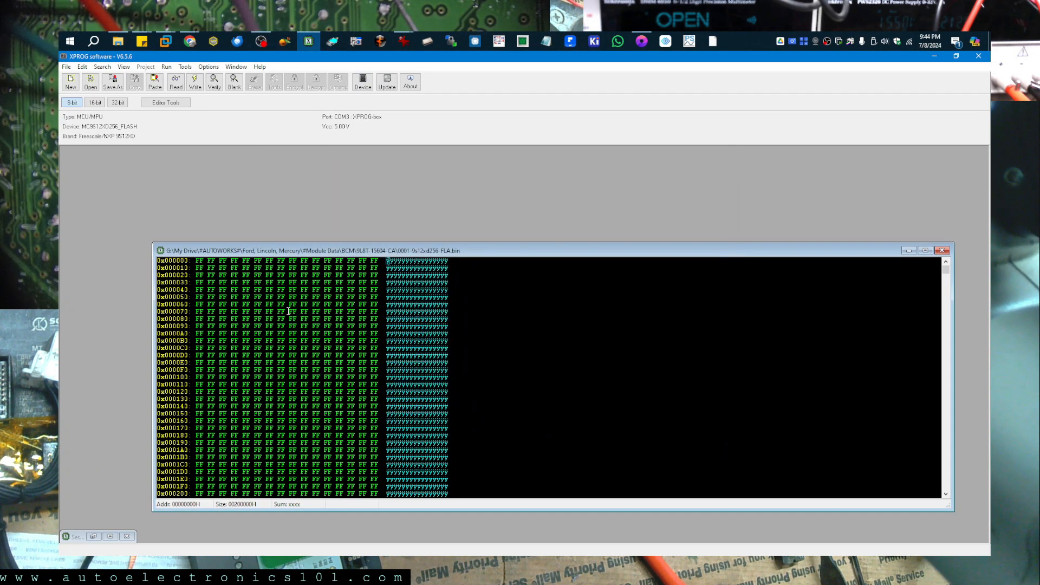
{"action": "mouse_move", "coordinate": [175, 82]}
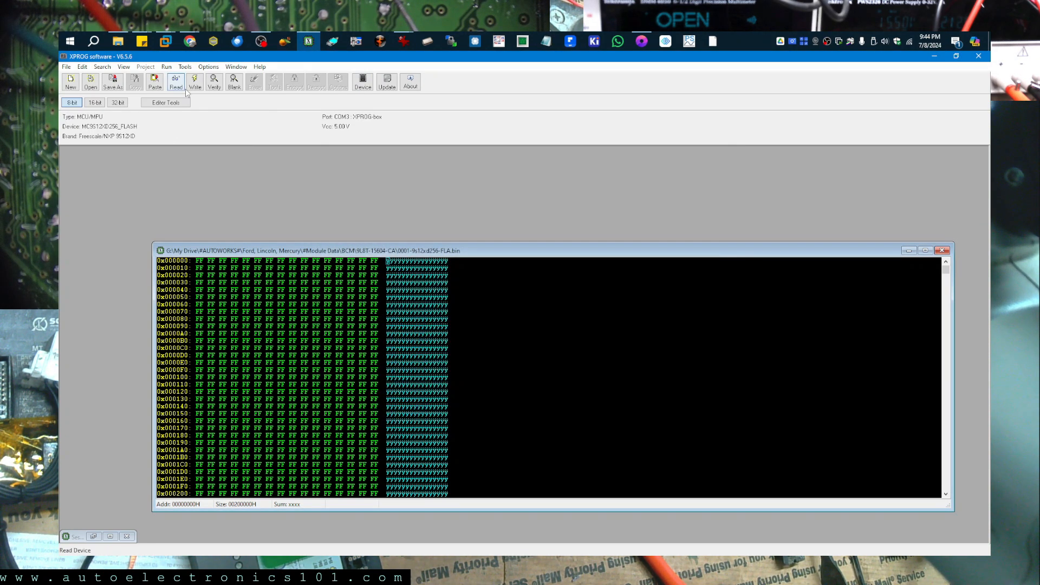
{"action": "mouse_move", "coordinate": [194, 81]}
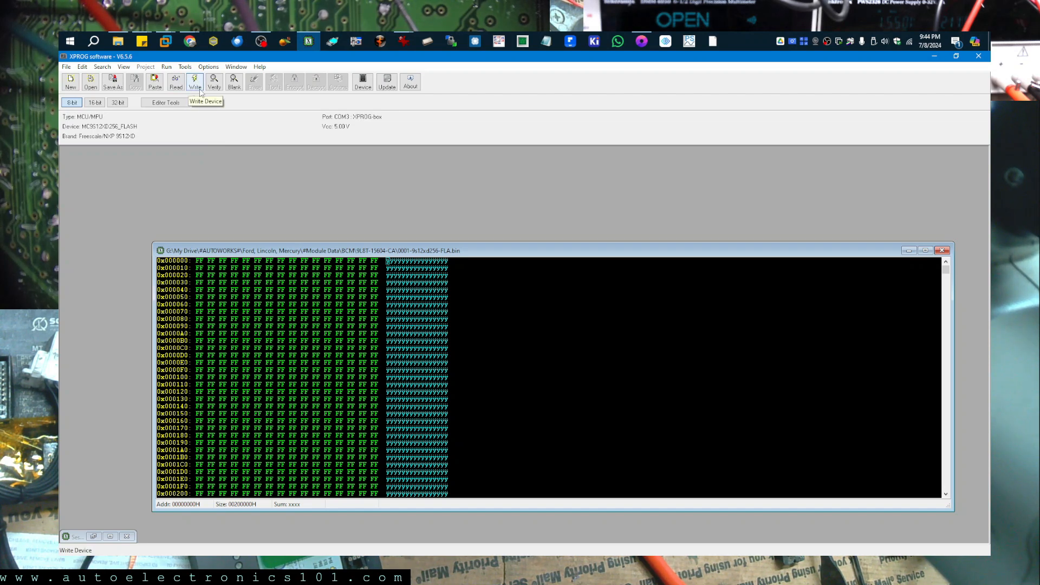
Write the flash data into the module and close the FLA file window
{"action": "left_click", "coordinate": [213, 81]}
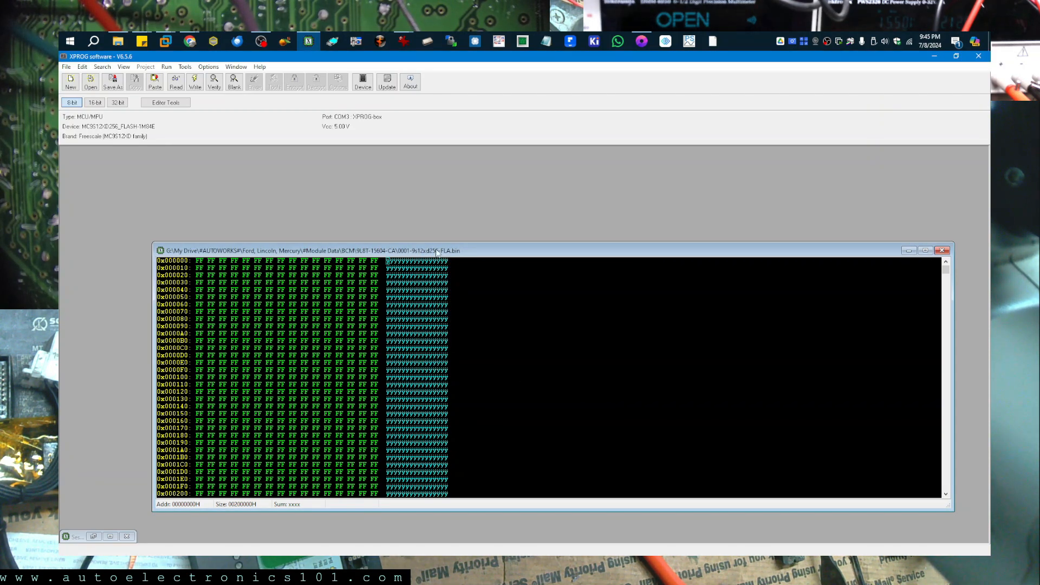
{"action": "mouse_move", "coordinate": [906, 232]}
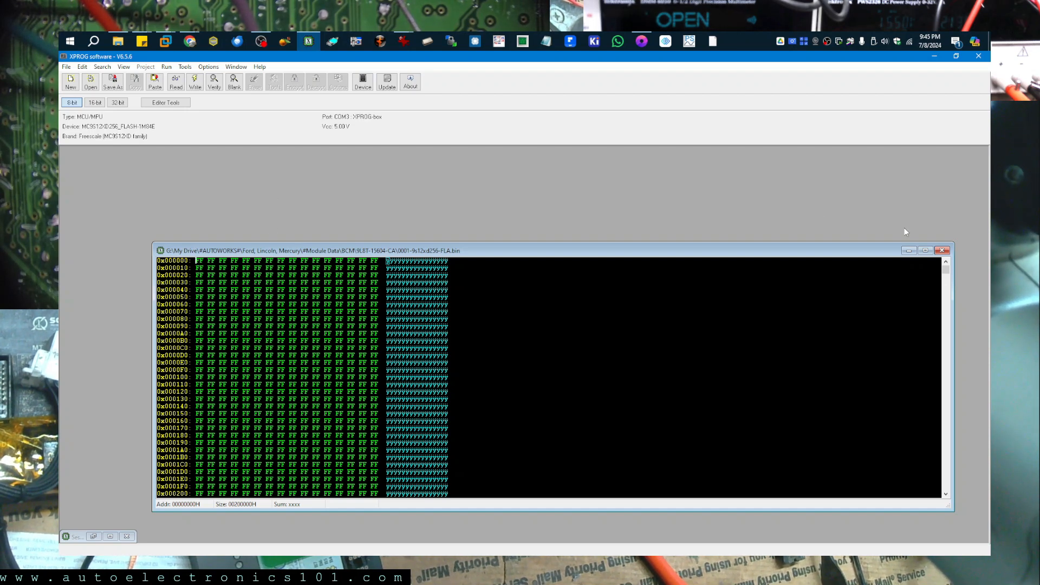
{"action": "mouse_move", "coordinate": [962, 258]}
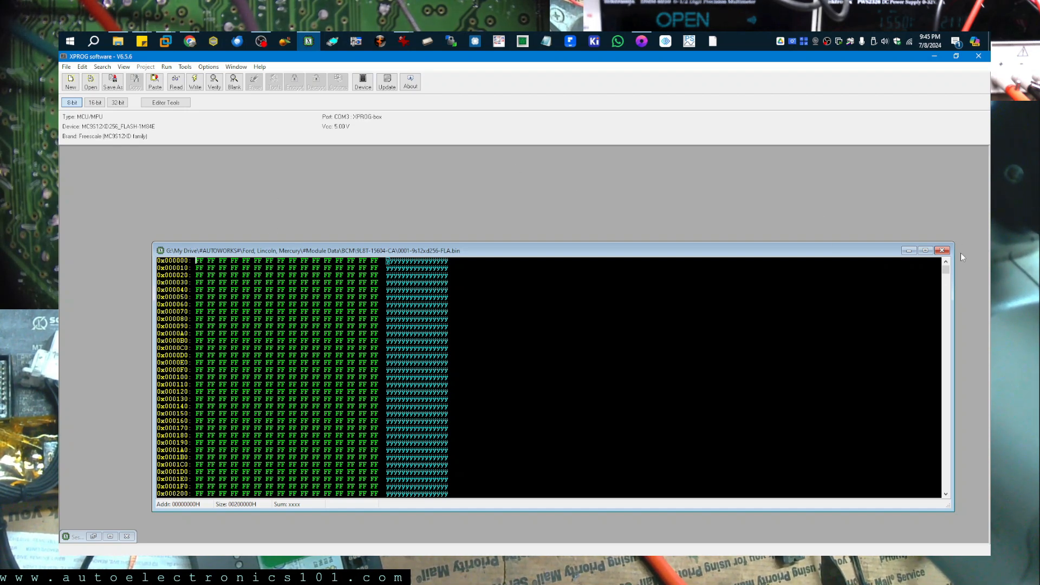
{"action": "left_click", "coordinate": [942, 250]}
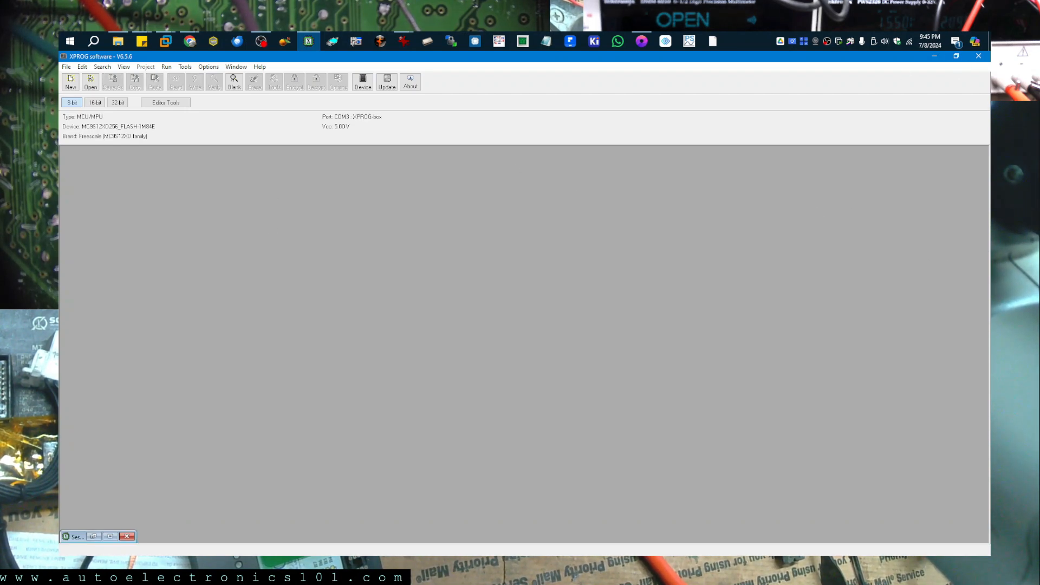